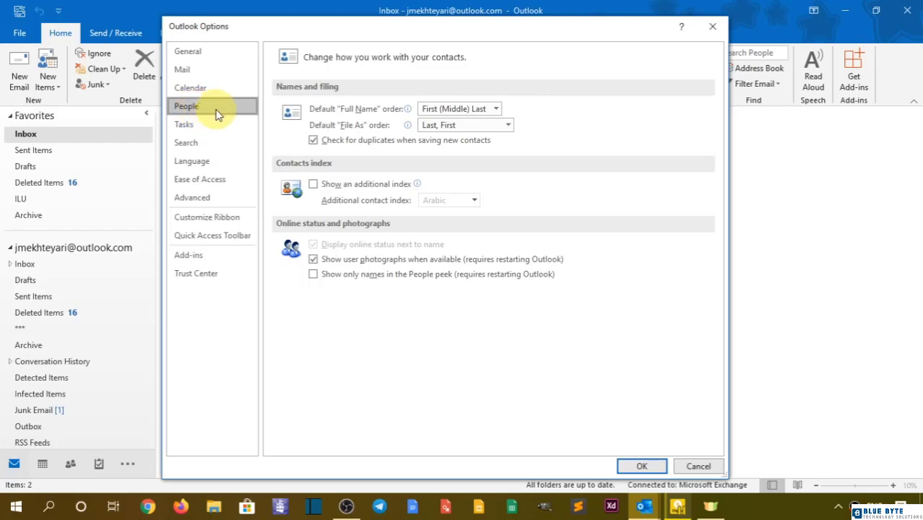
mouse_move(344, 112)
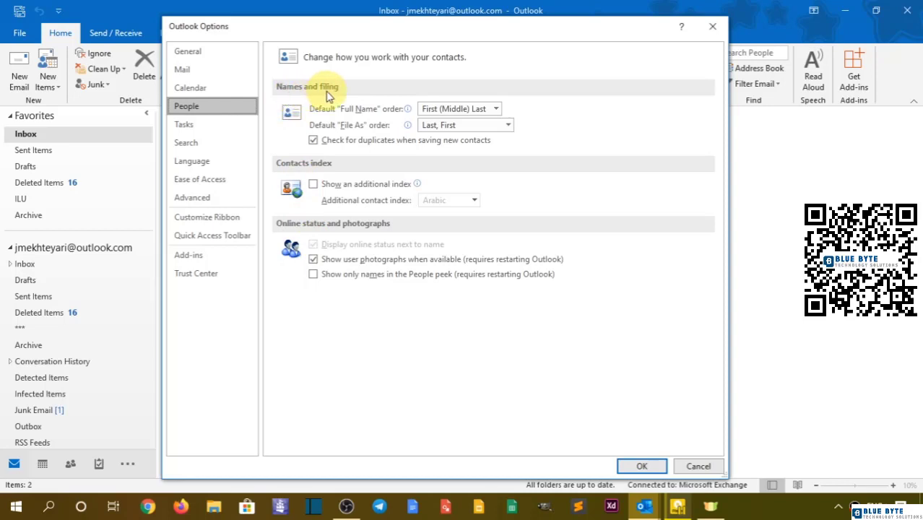
mouse_move(340, 175)
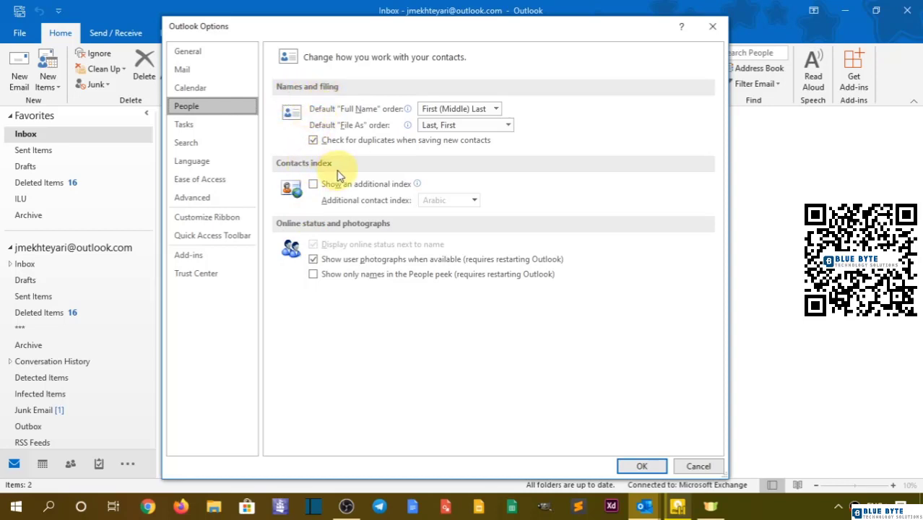
mouse_move(347, 232)
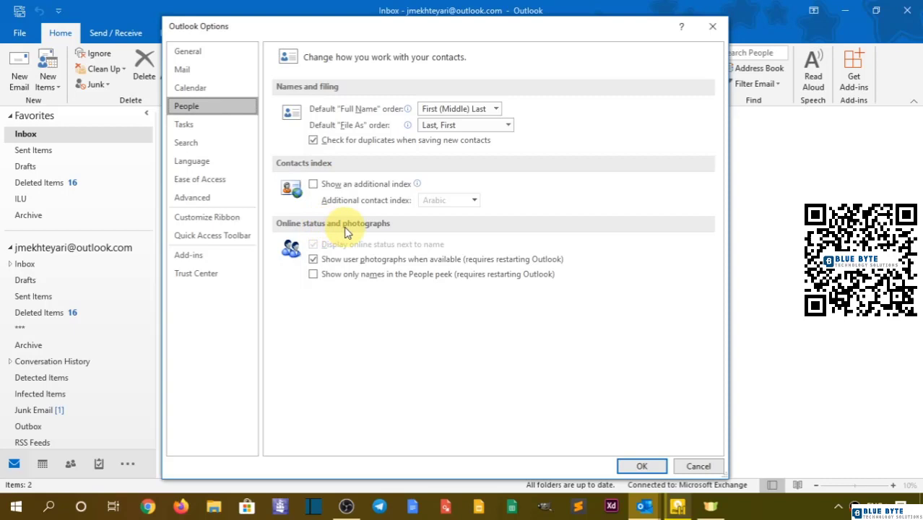
mouse_move(303, 98)
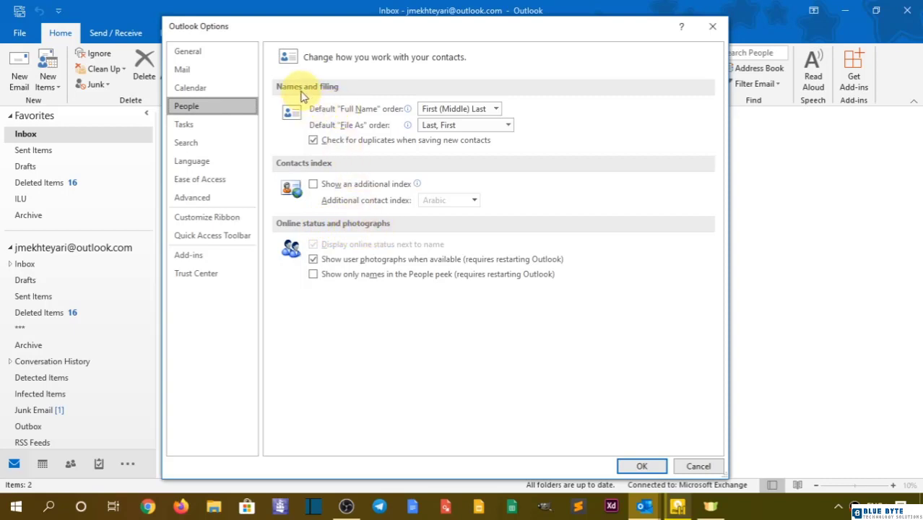
mouse_move(344, 145)
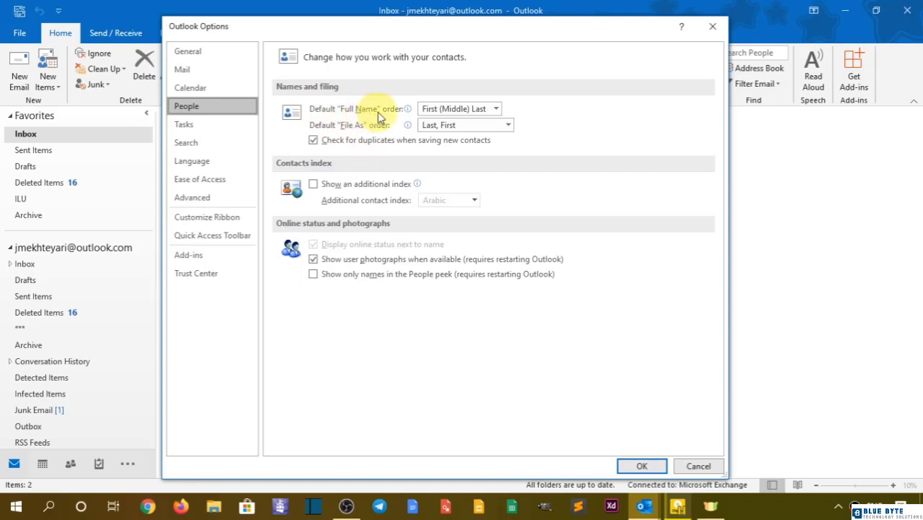
click(495, 109)
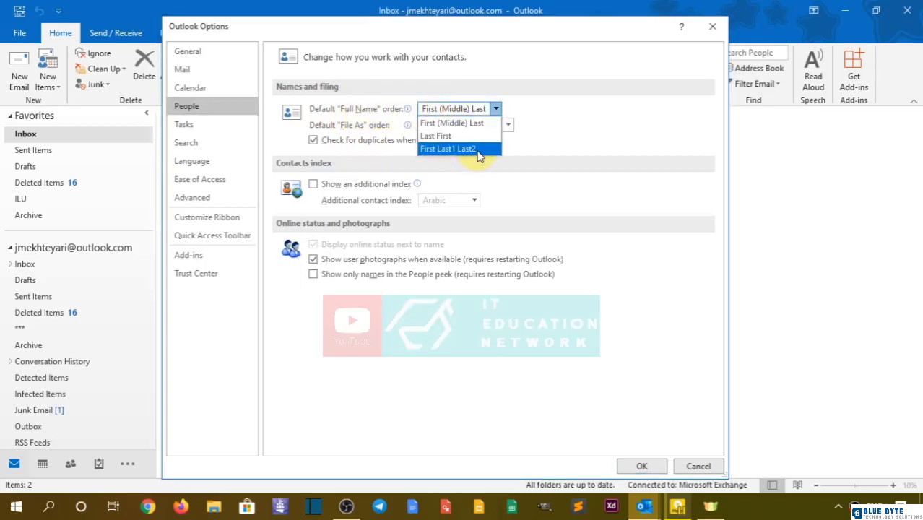
mouse_move(435, 136)
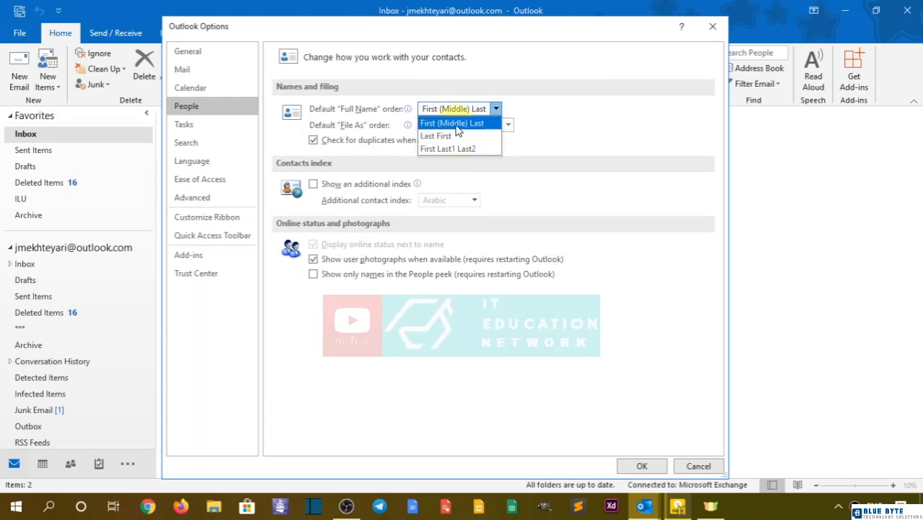
click(435, 136)
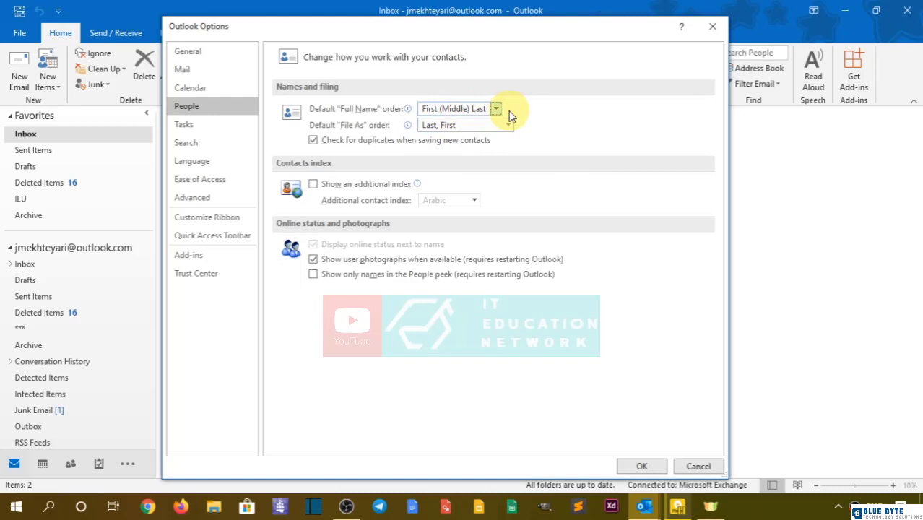
mouse_move(370, 135)
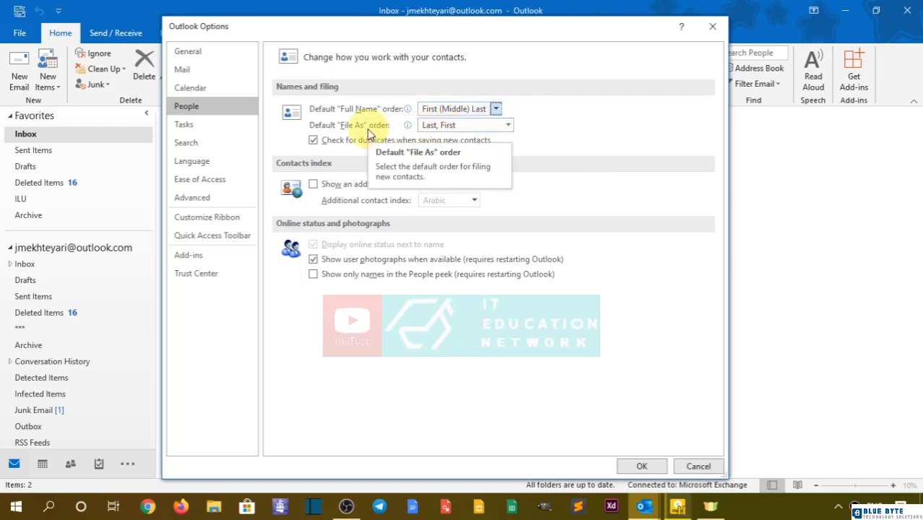
click(508, 124)
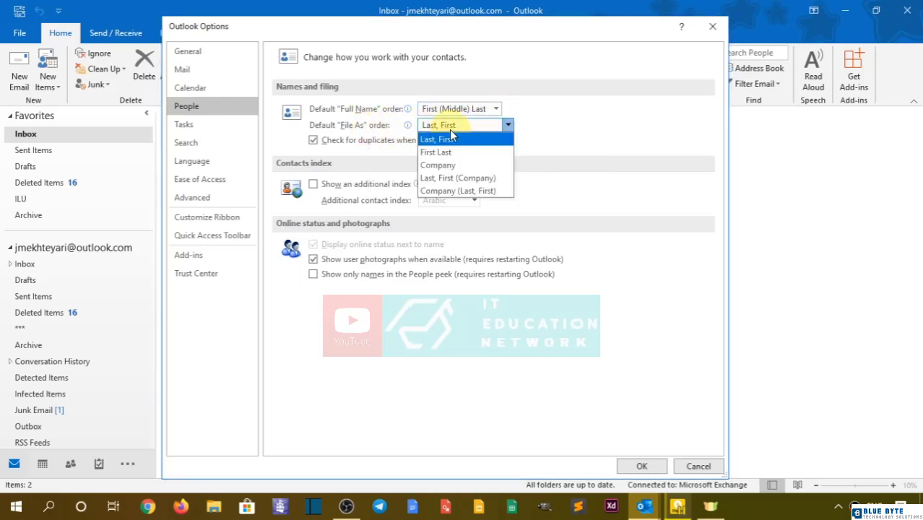
click(439, 138)
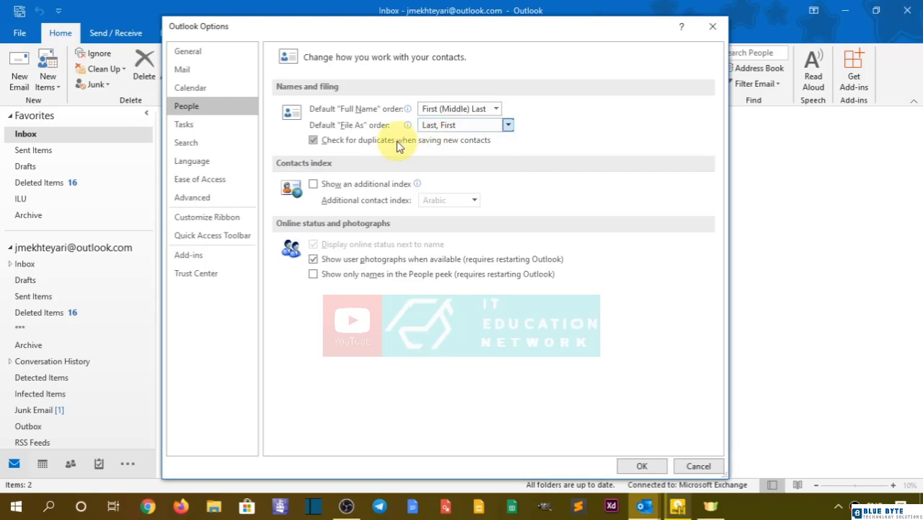
mouse_move(292, 187)
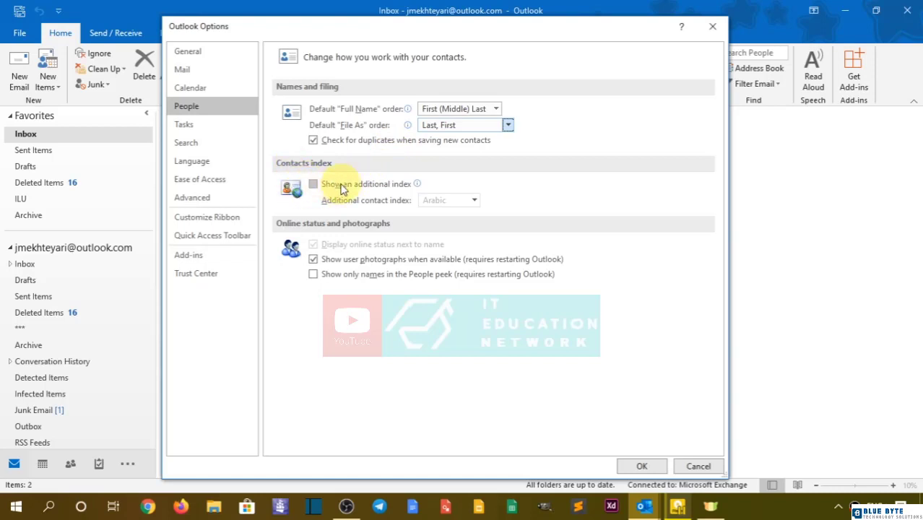
click(313, 184)
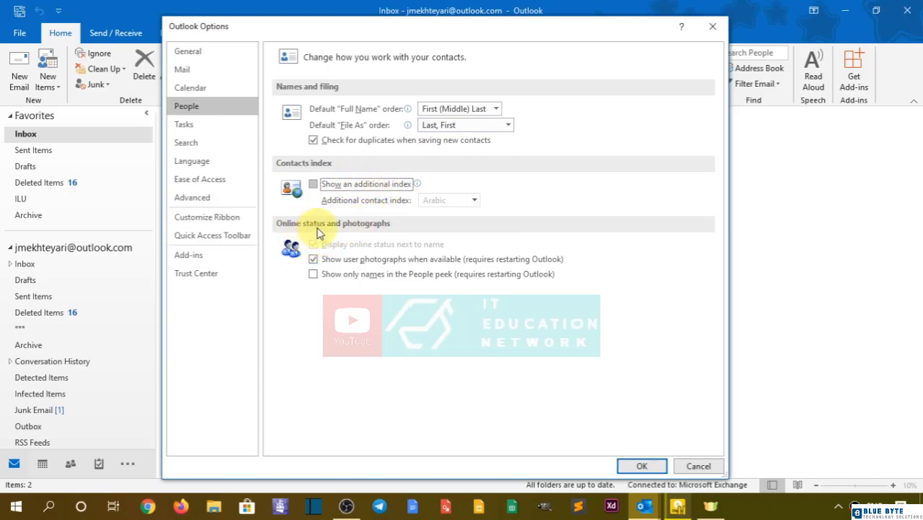
click(313, 258)
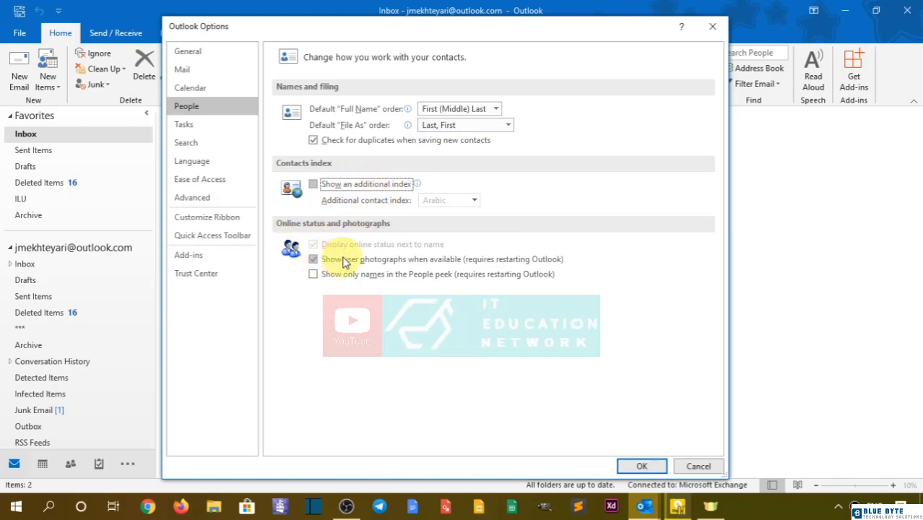
click(314, 259)
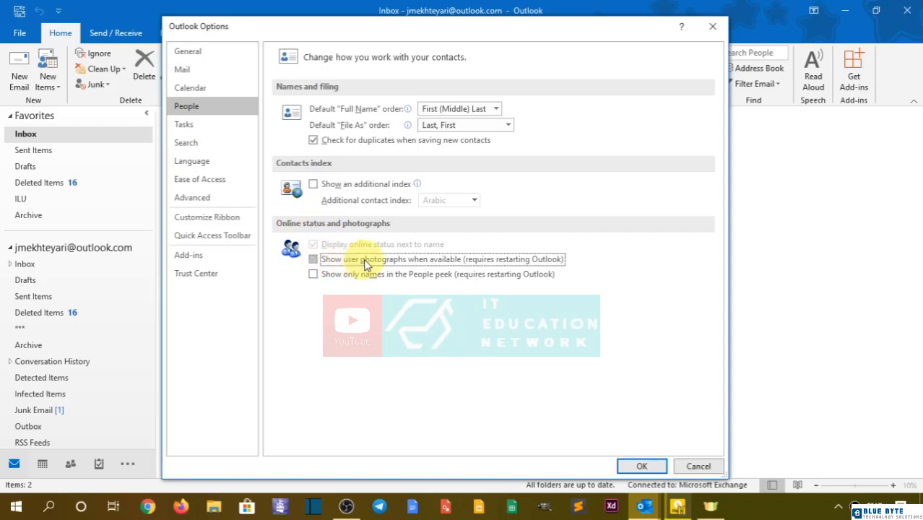
click(313, 259)
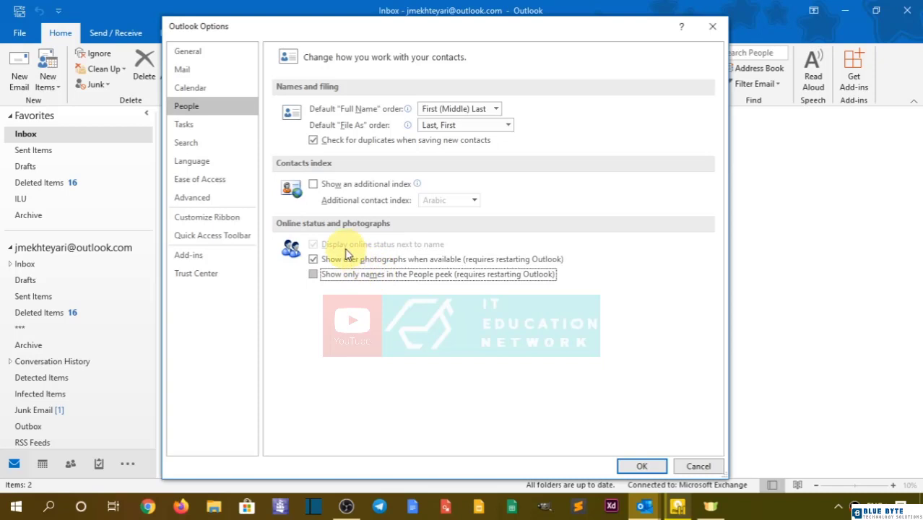
mouse_move(378, 248)
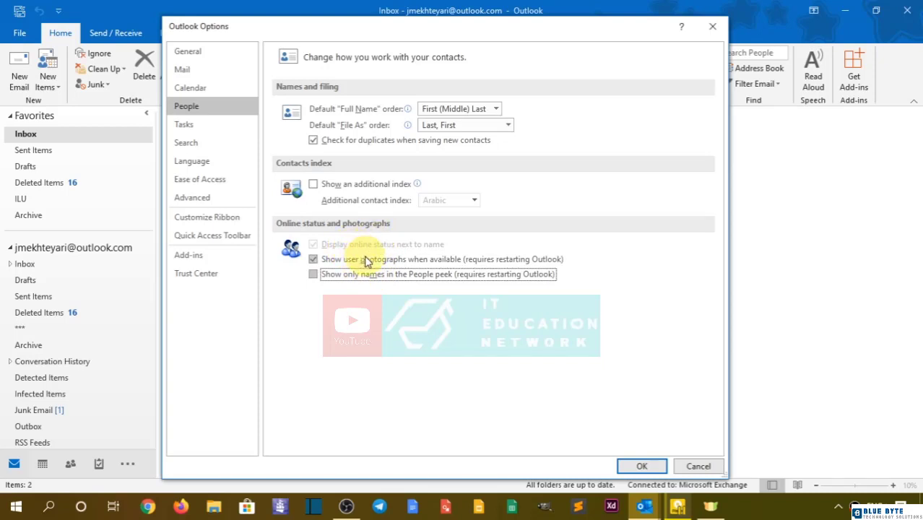
mouse_move(391, 267)
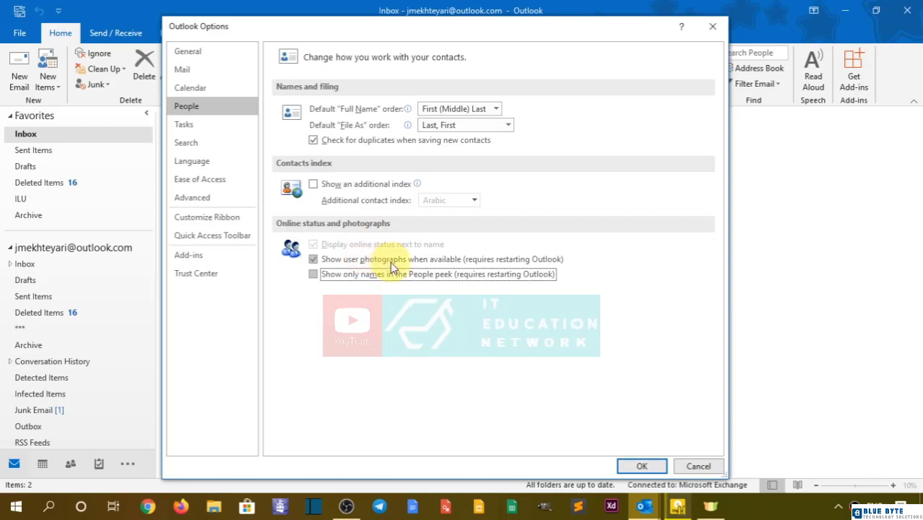